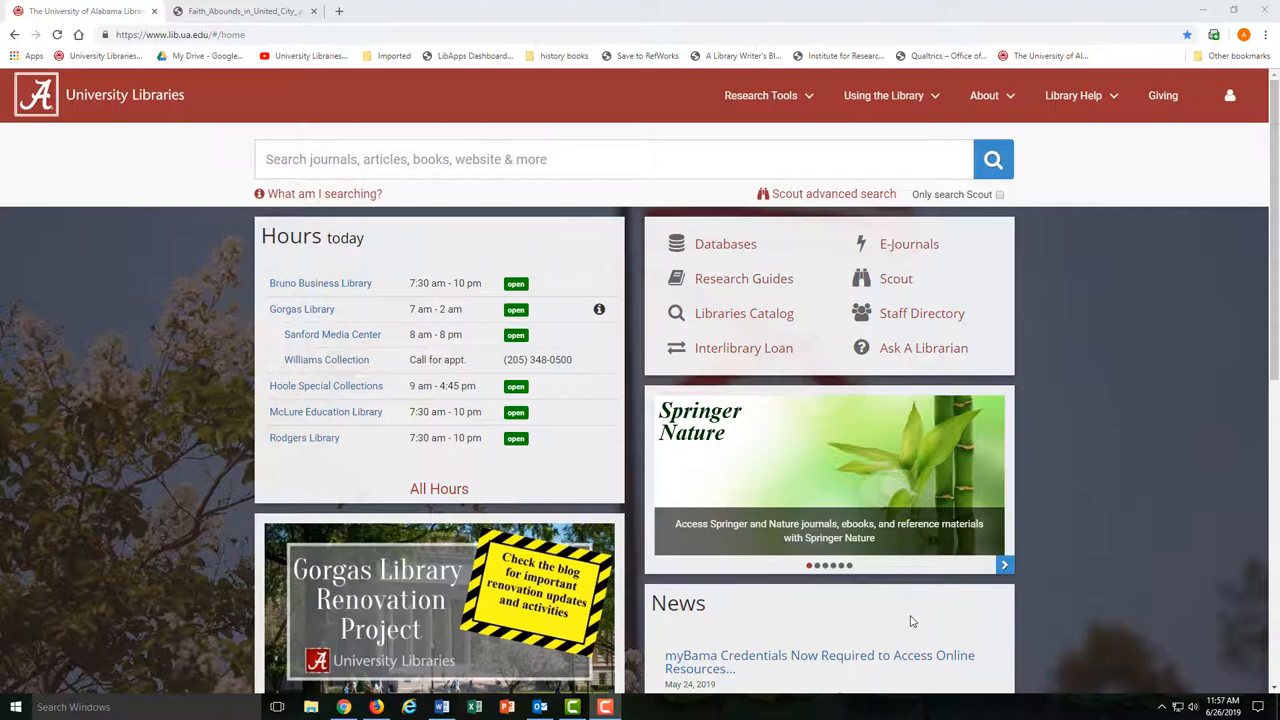
# Step: View the sample Chronicle front page, then run a Scout Title search for 'san francisco chronicle'
pyautogui.click(240, 11)
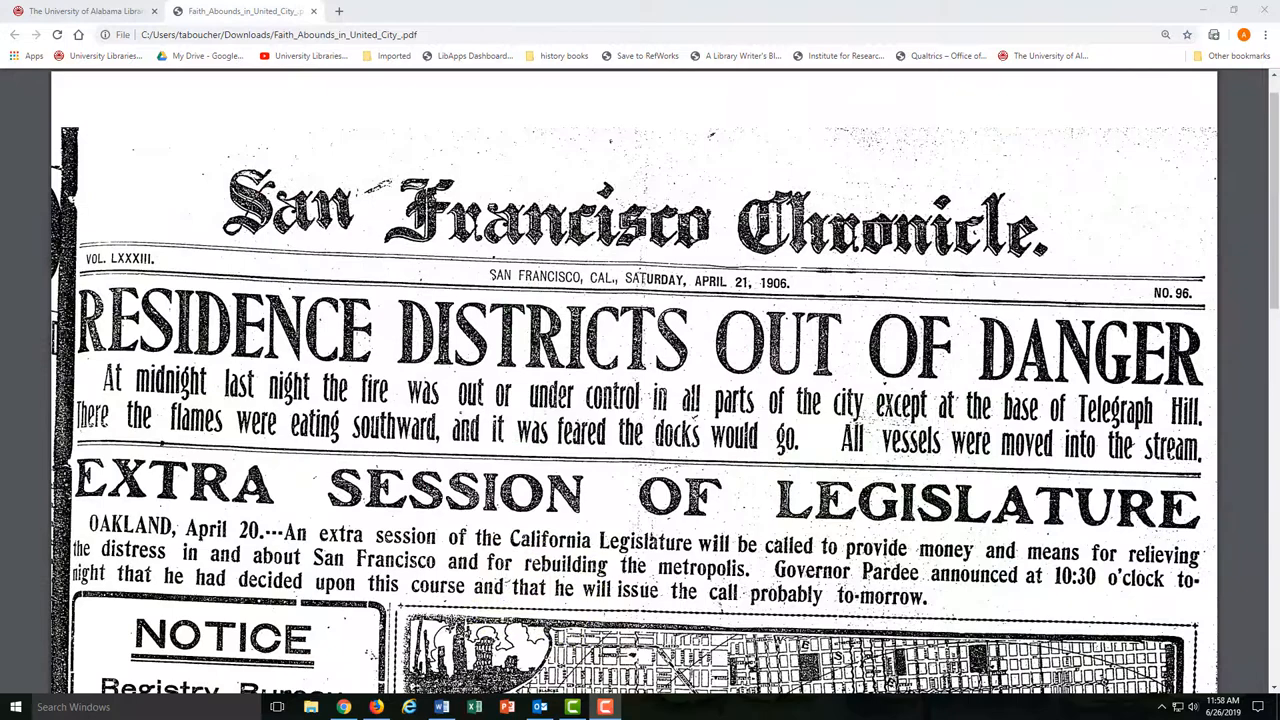
pyautogui.click(85, 11)
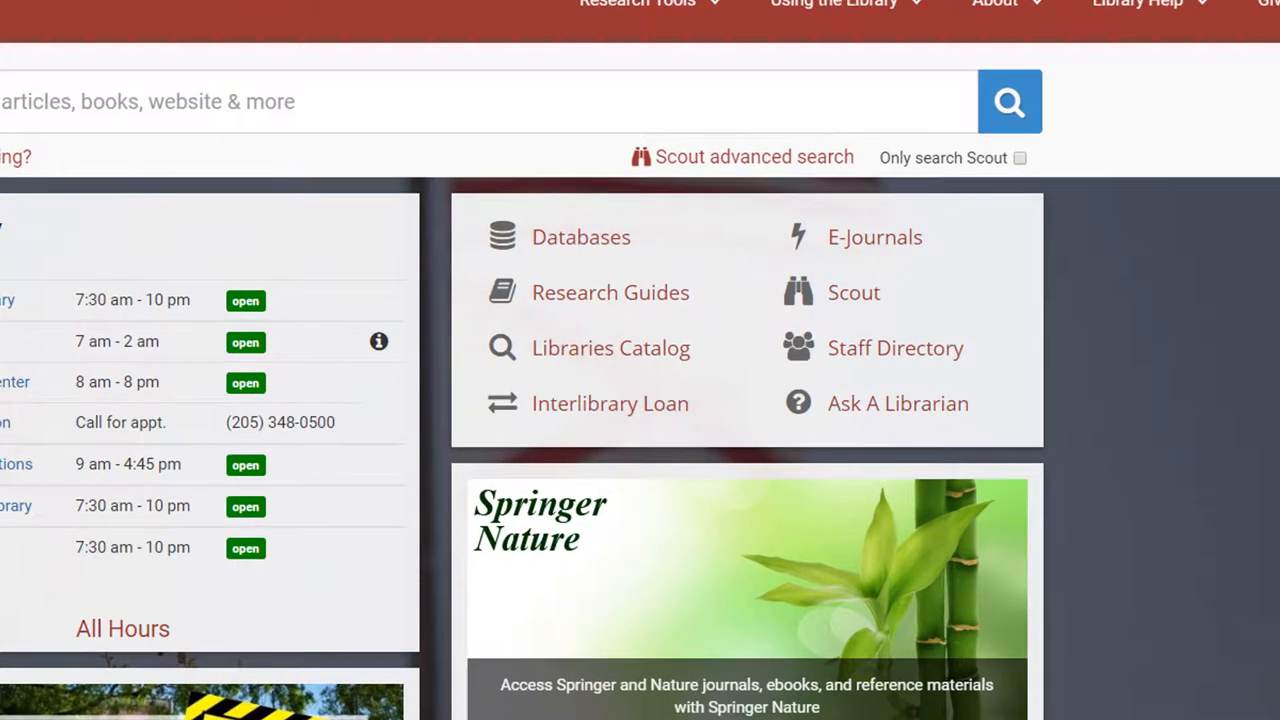
pyautogui.moveTo(854, 292)
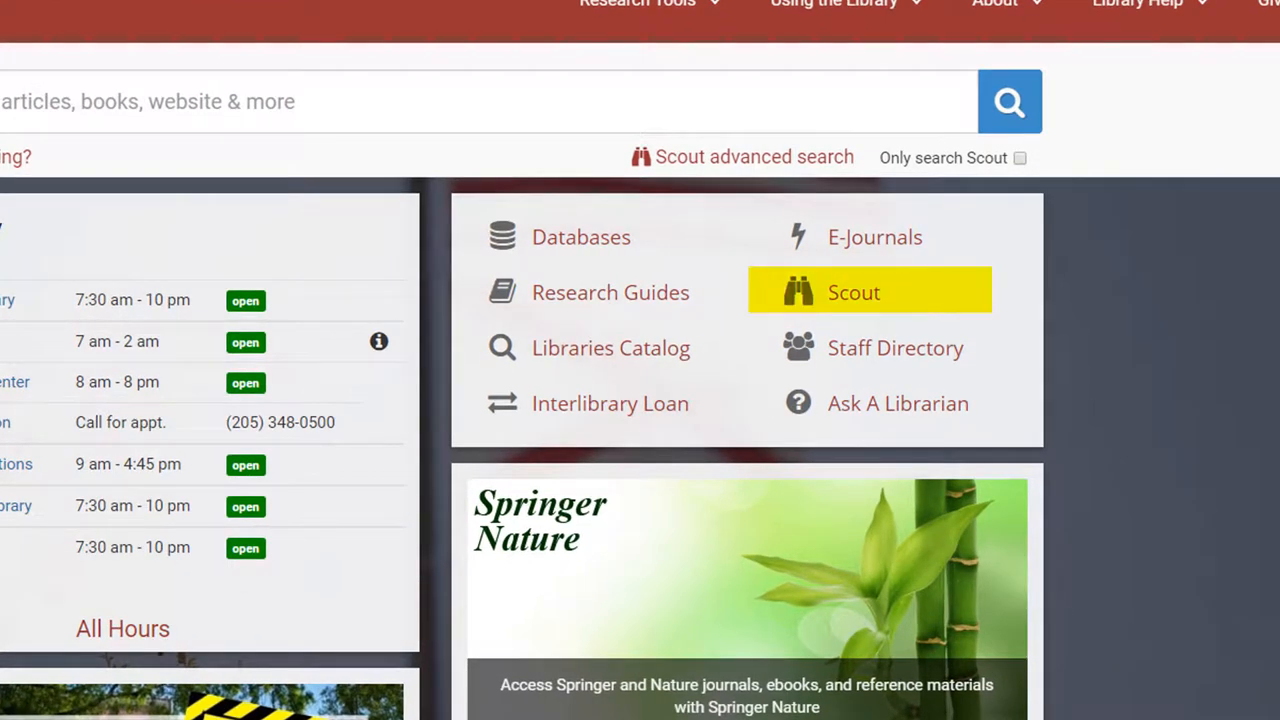
pyautogui.moveTo(610, 347)
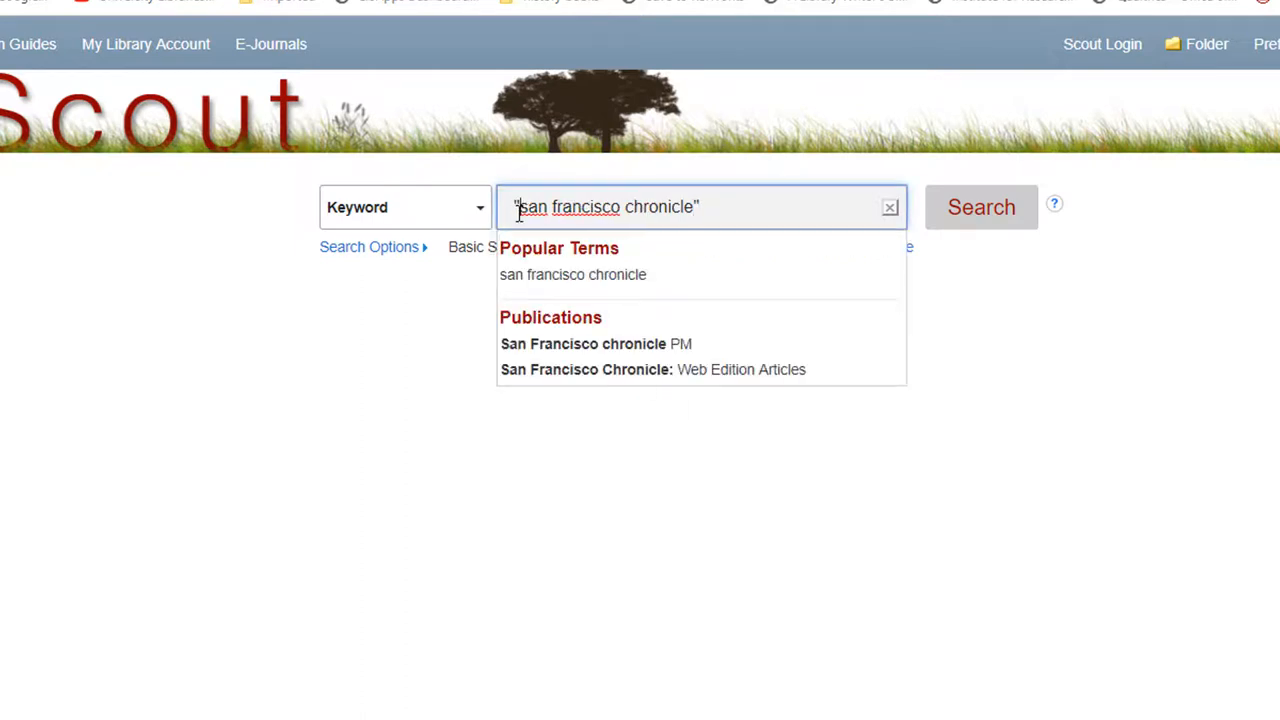
pyautogui.click(405, 207)
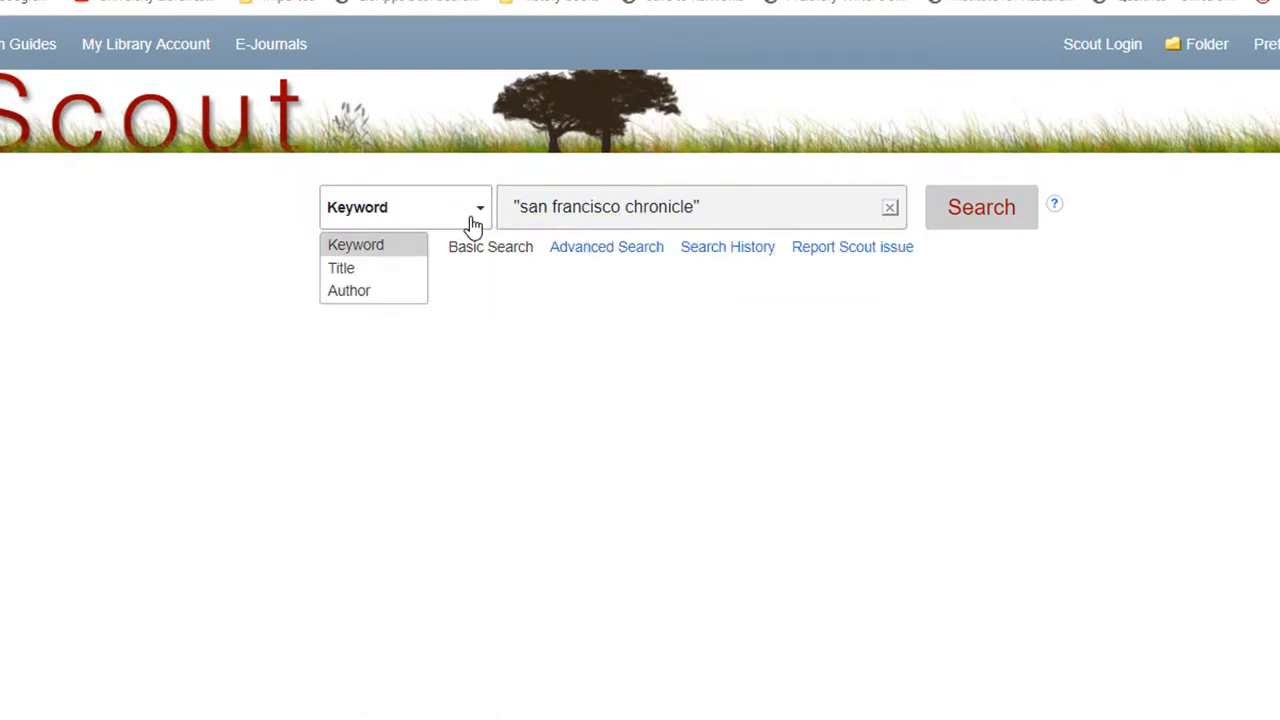
pyautogui.click(341, 267)
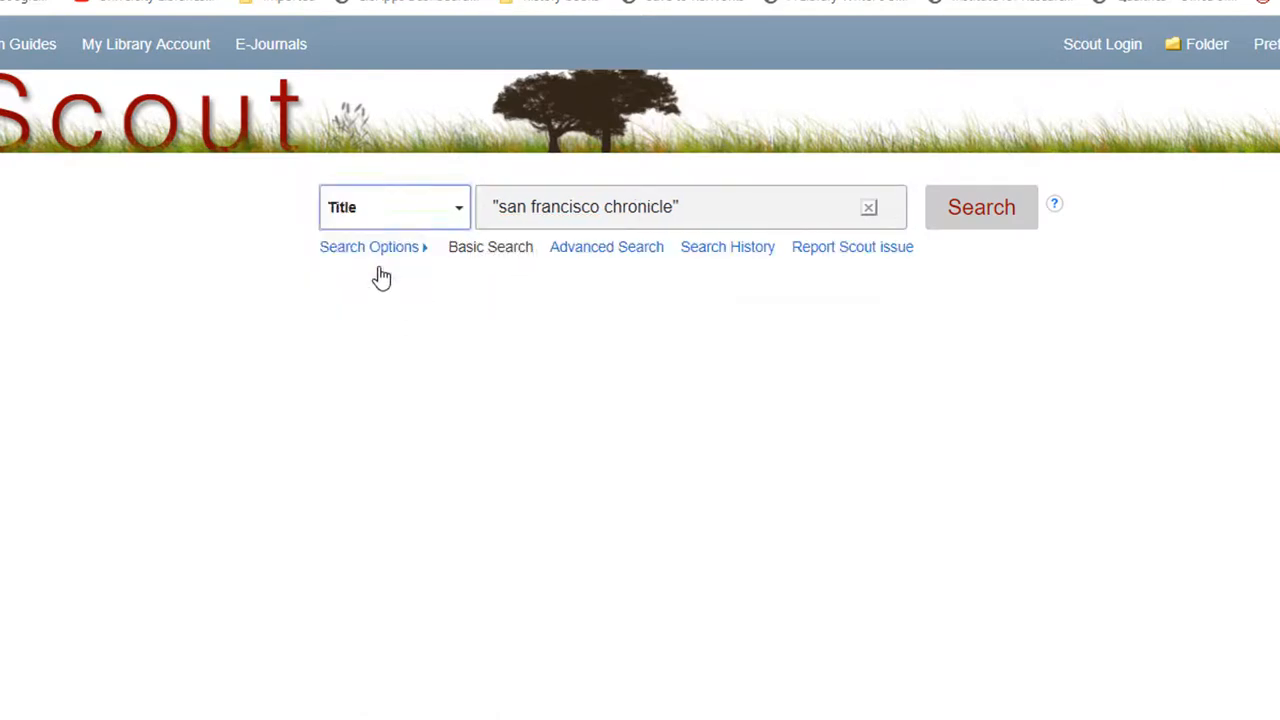
pyautogui.click(979, 207)
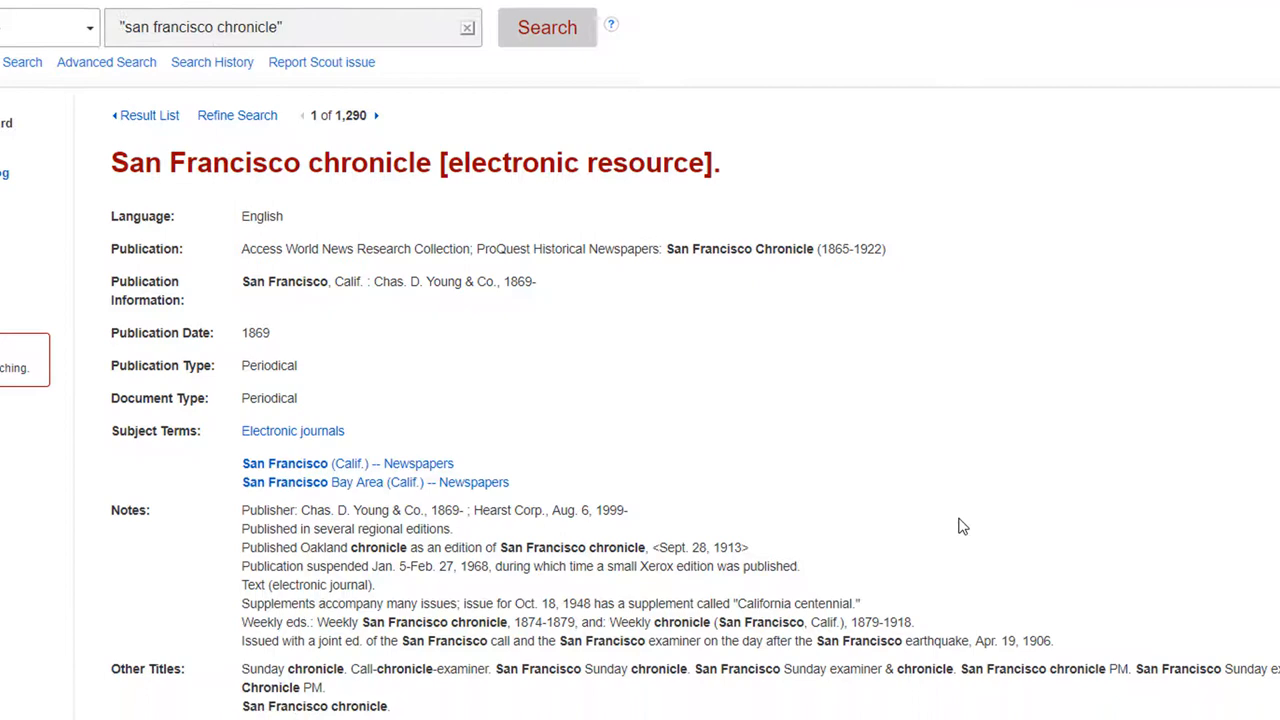
# Step: Scroll the Chronicle record down to its Online Access full-text options
pyautogui.scroll(-3)
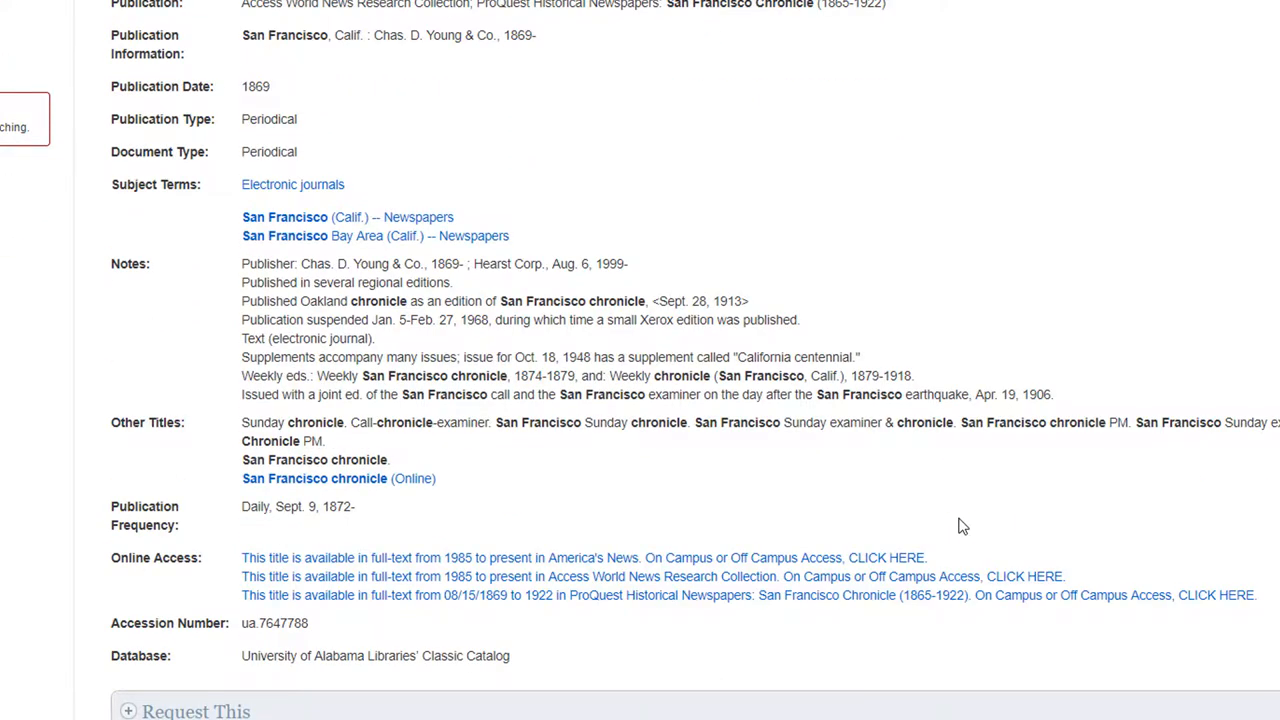
pyautogui.moveTo(877, 568)
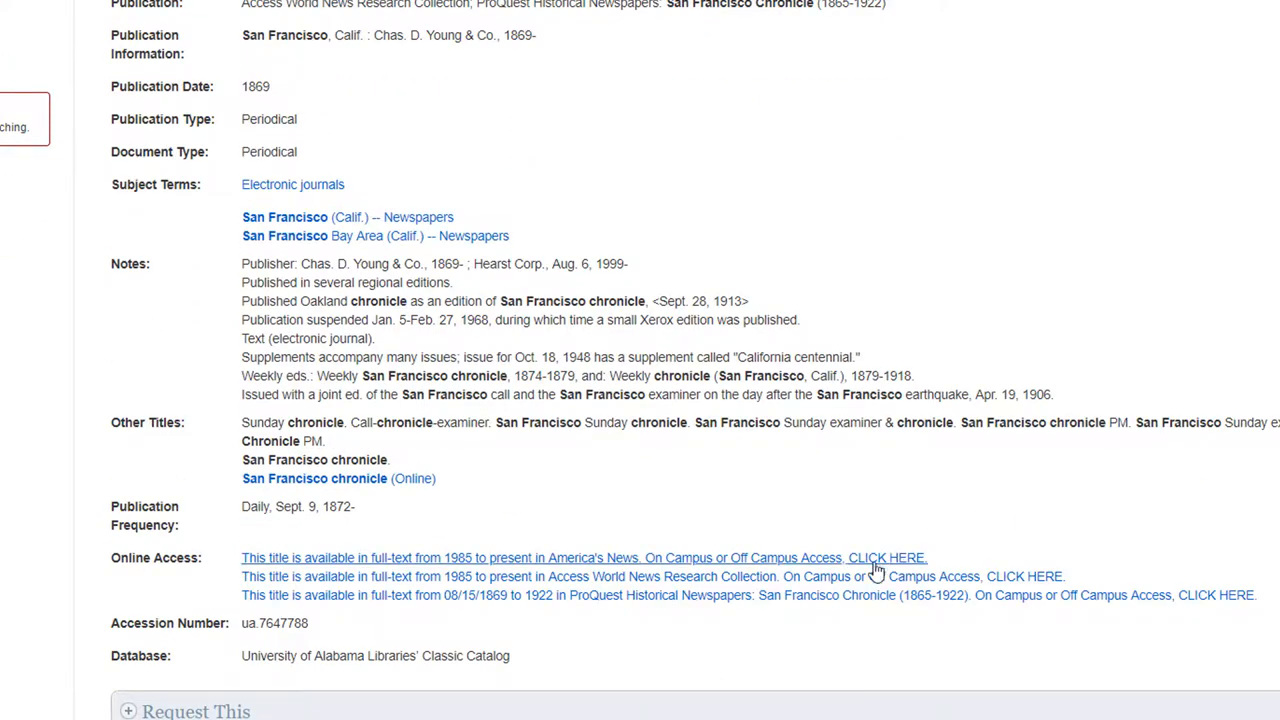
pyautogui.moveTo(795, 590)
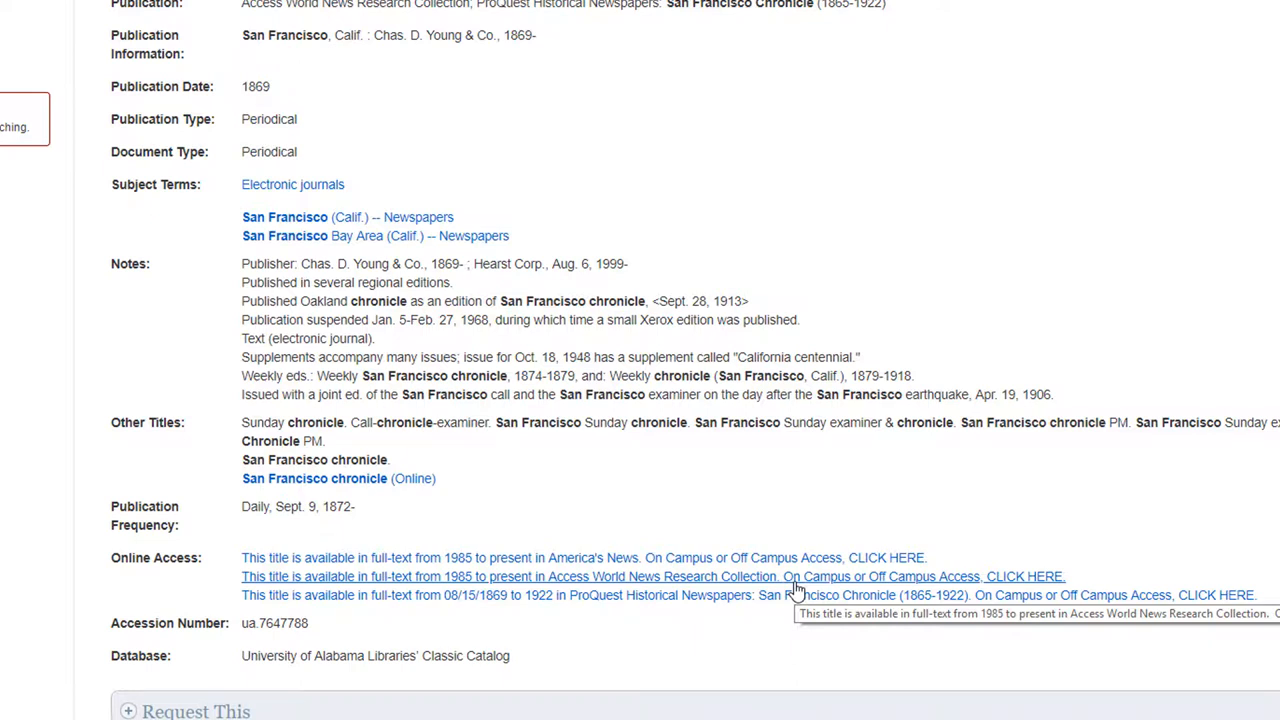
pyautogui.moveTo(780, 632)
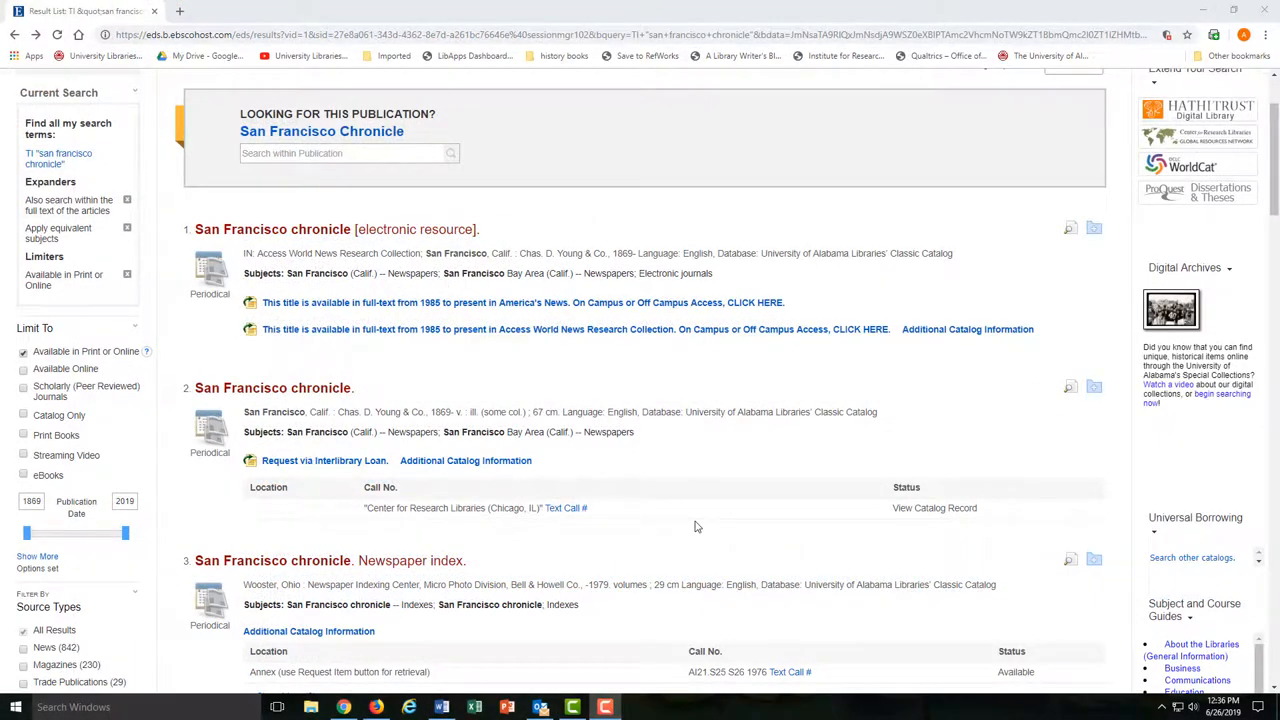
pyautogui.scroll(-3)
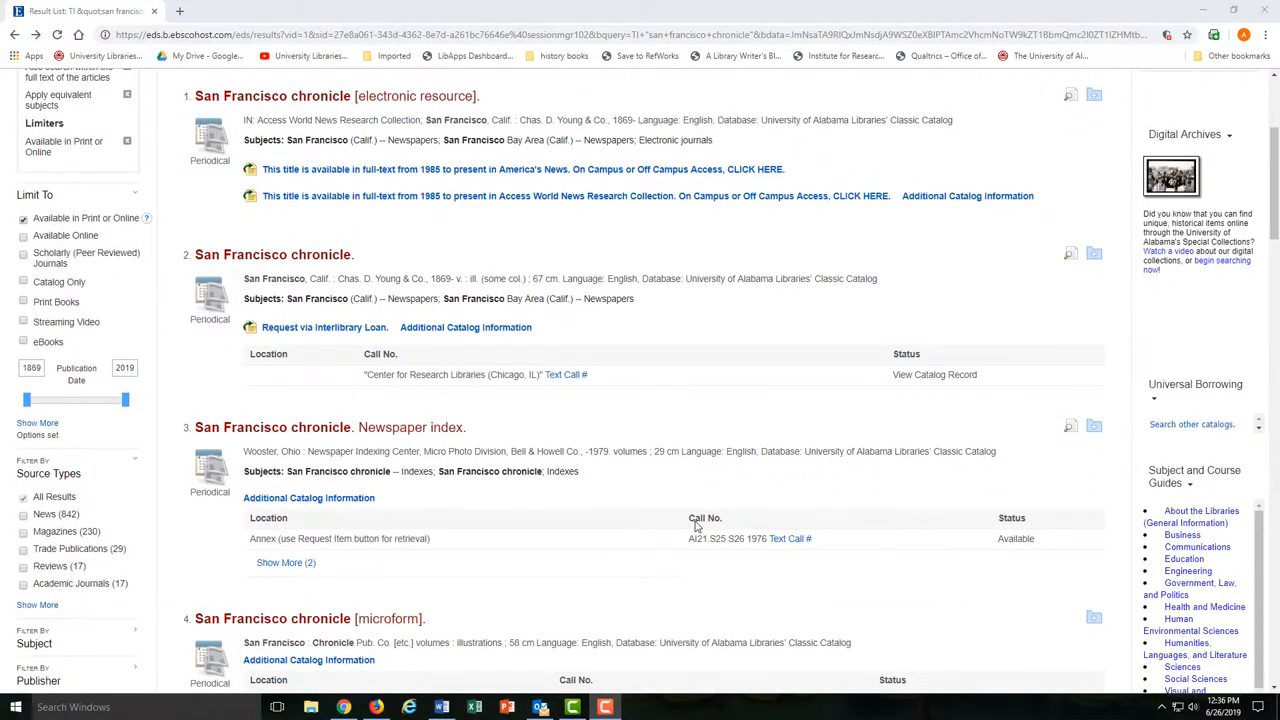
pyautogui.scroll(-3)
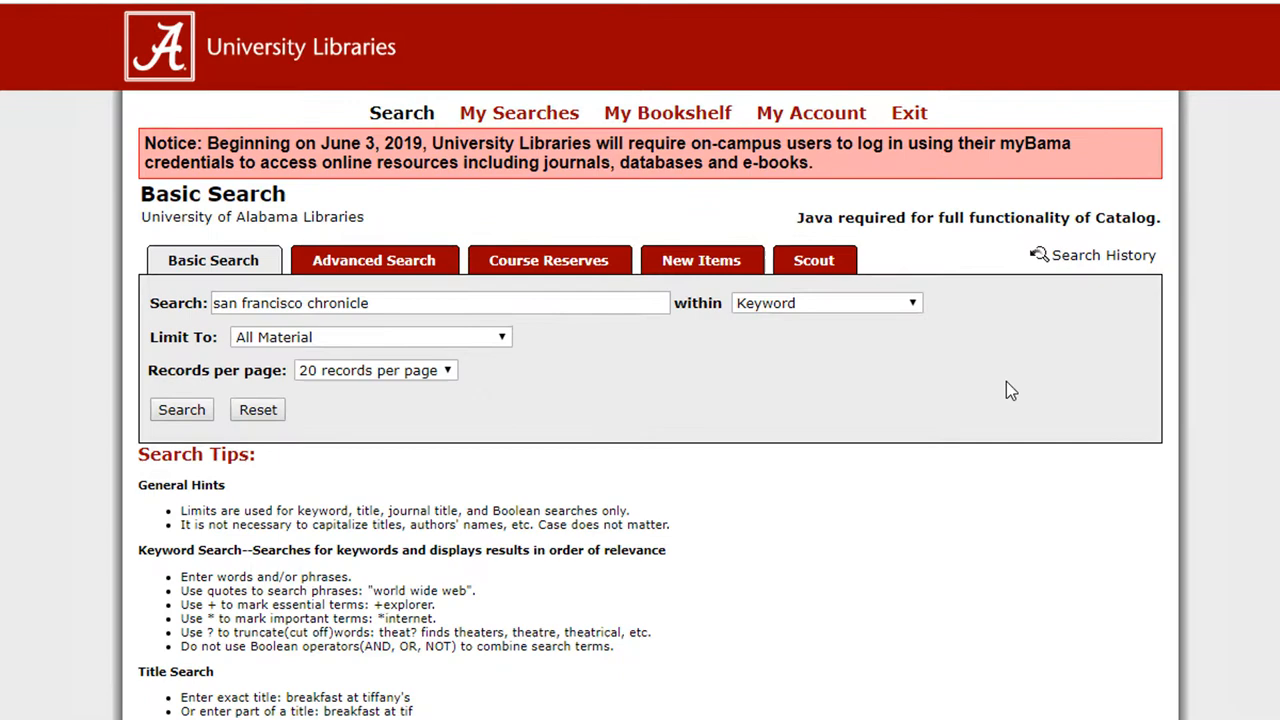
pyautogui.moveTo(920, 330)
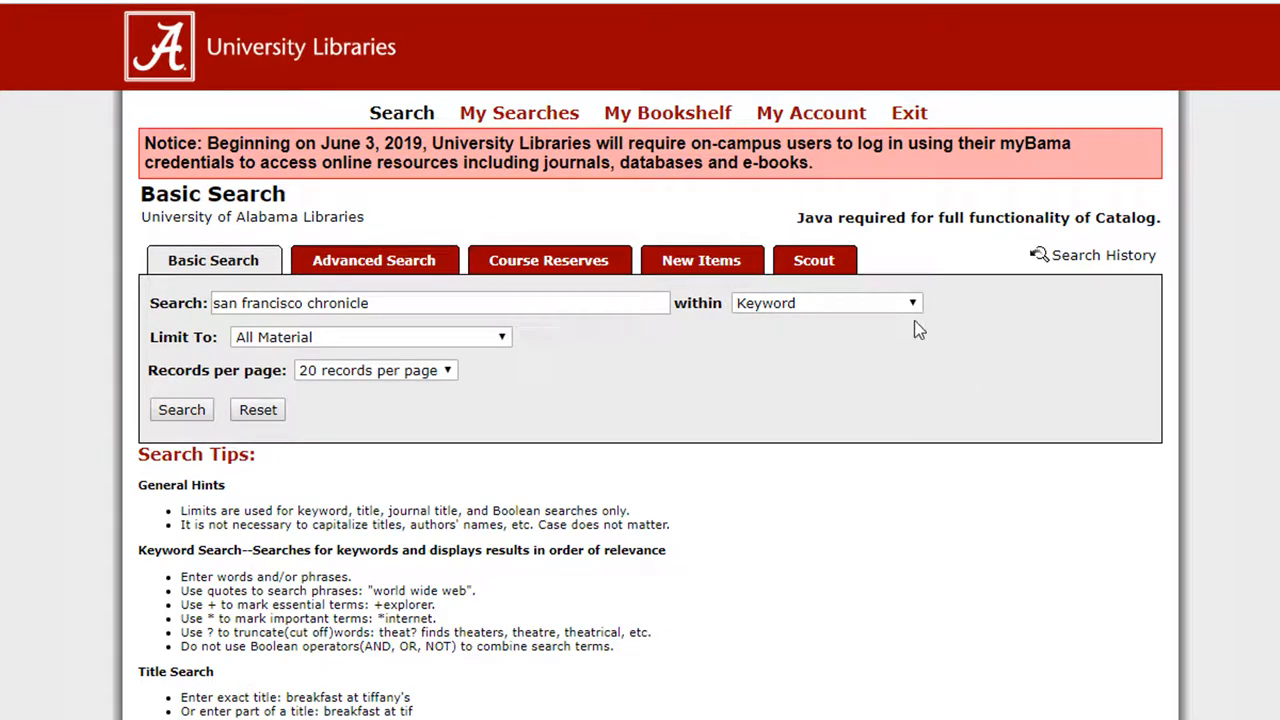
# Step: Limit the catalog search for 'san francisco chronicle' to Journal Title
pyautogui.click(824, 303)
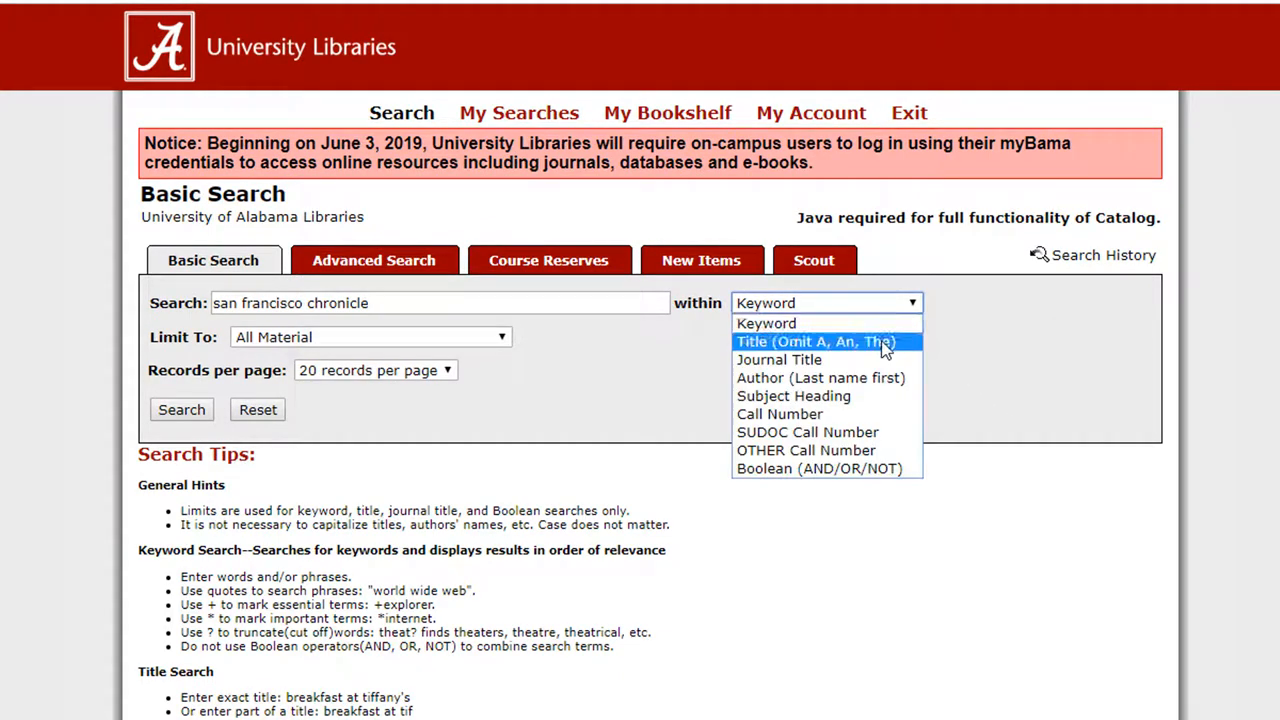
pyautogui.click(779, 359)
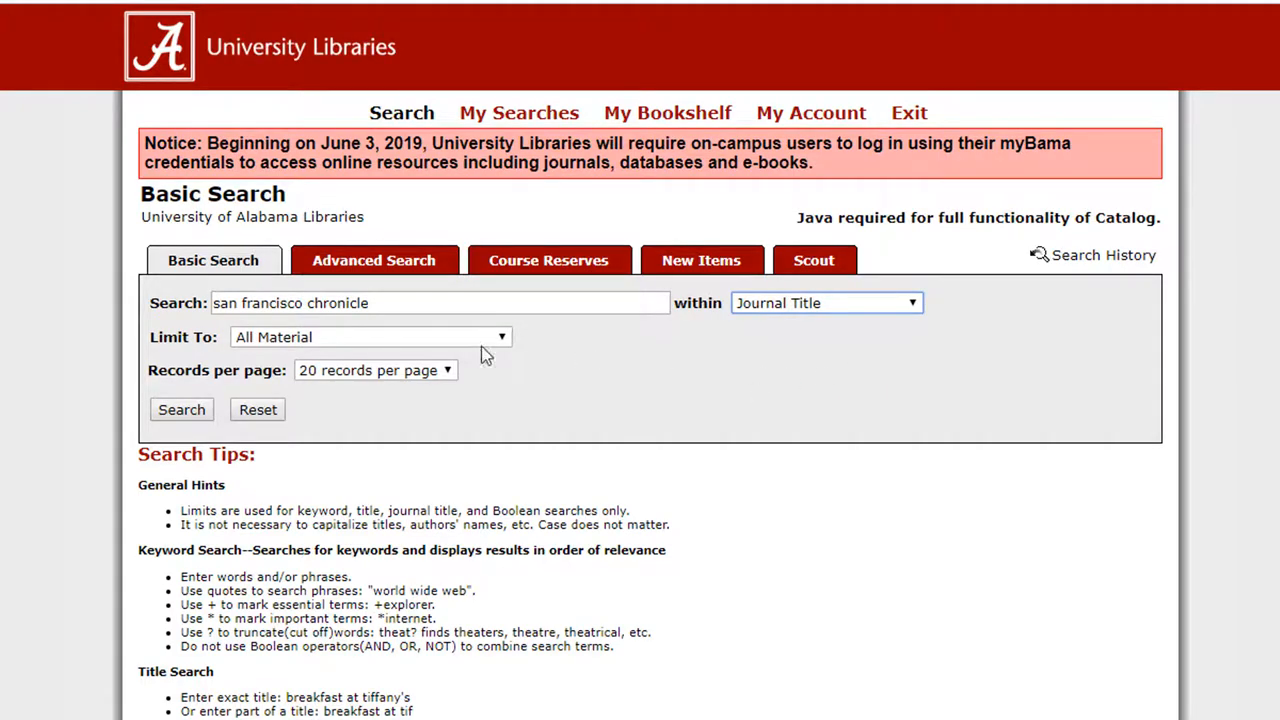
pyautogui.click(181, 409)
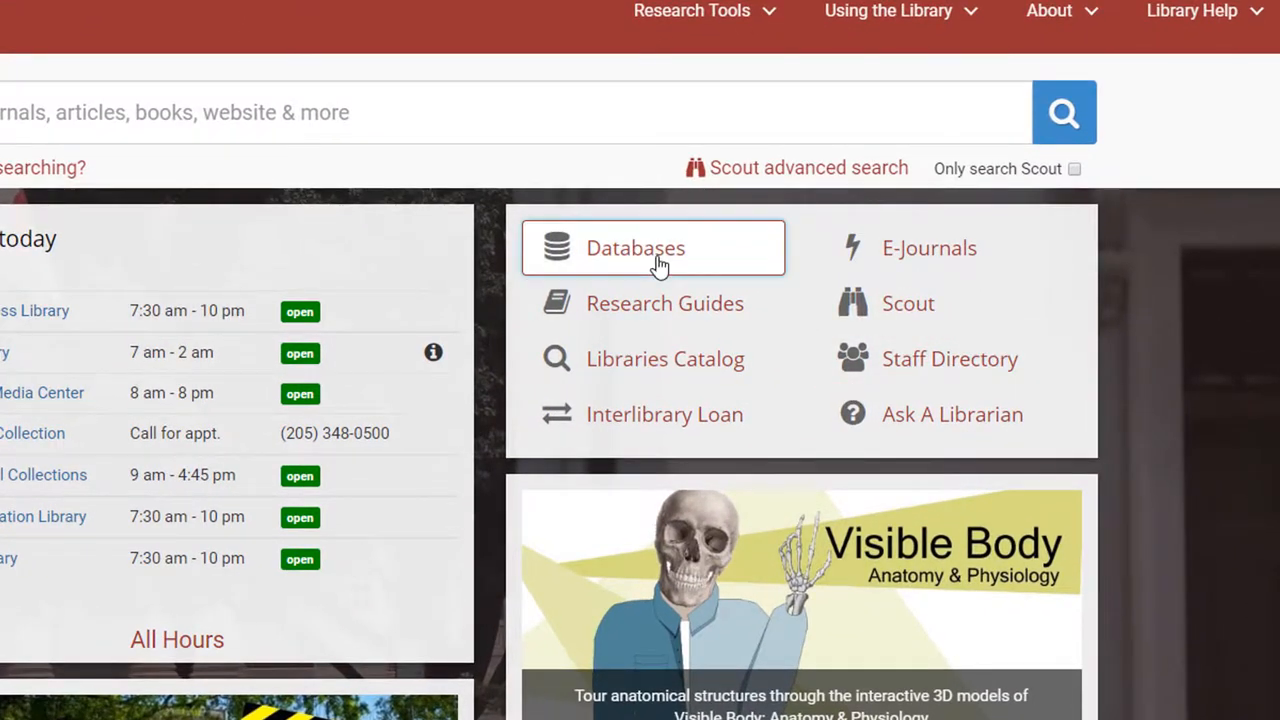
# Step: Find and open Newspapers.com from the A–Z Databases list by searching 'newspa'
pyautogui.click(636, 247)
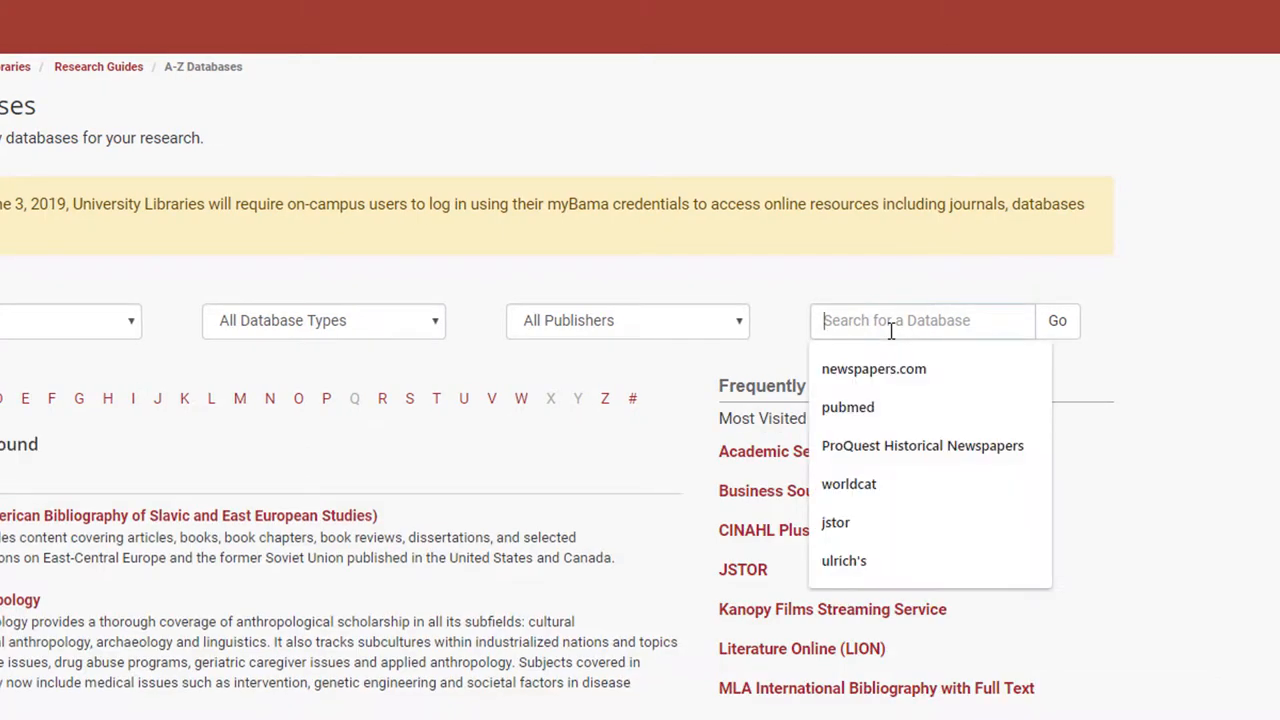
pyautogui.write('newspa')
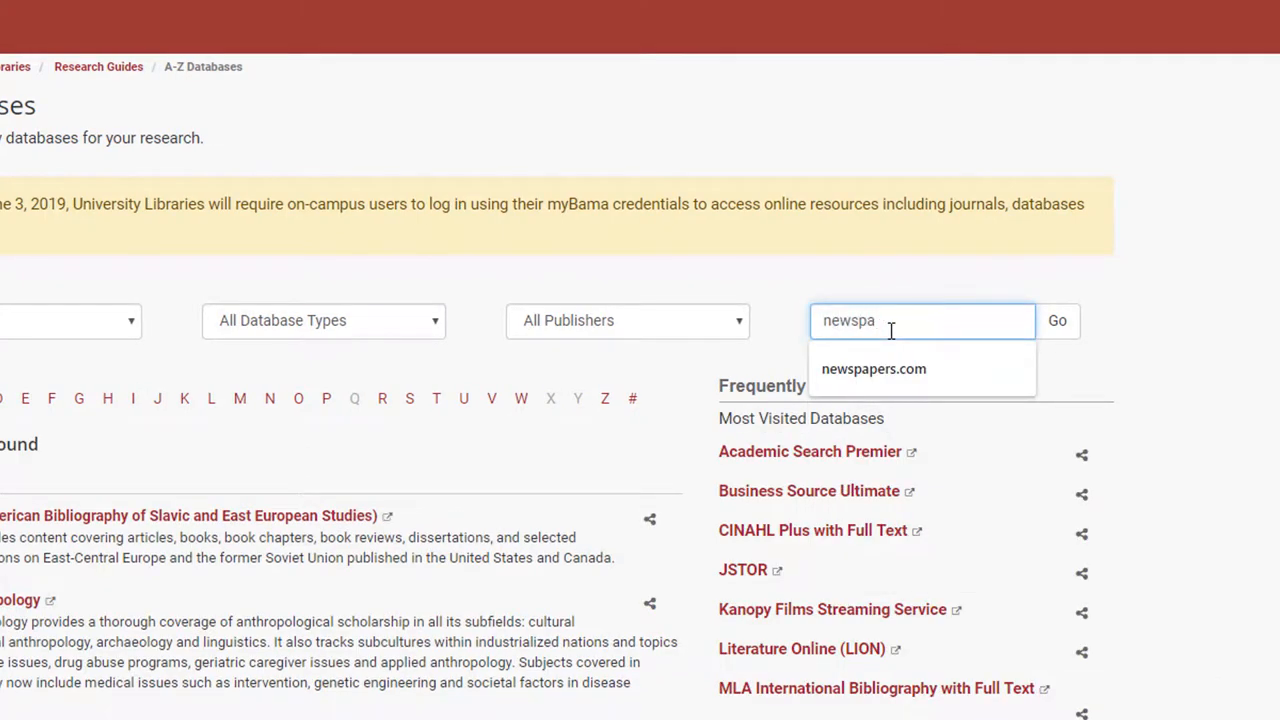
pyautogui.click(873, 368)
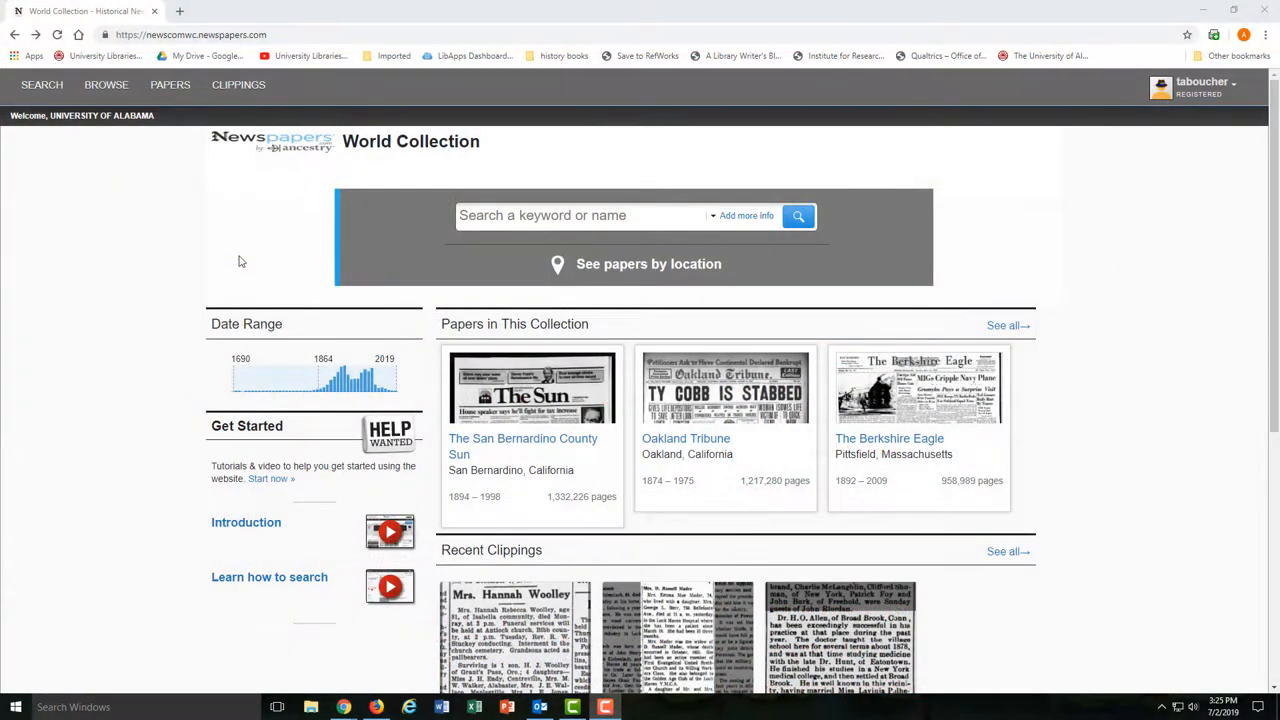
# Step: Open the All Newspapers list and narrow newspaper titles with 'aust'
pyautogui.click(106, 84)
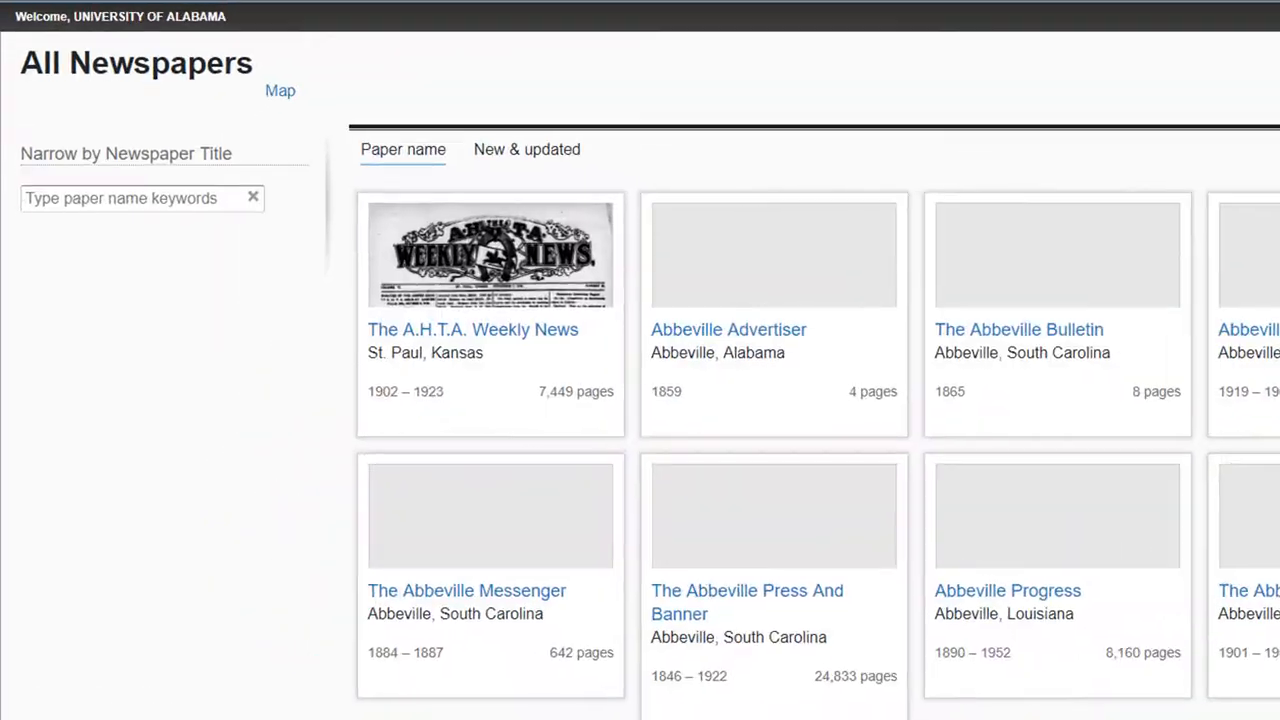
pyautogui.write('aust')
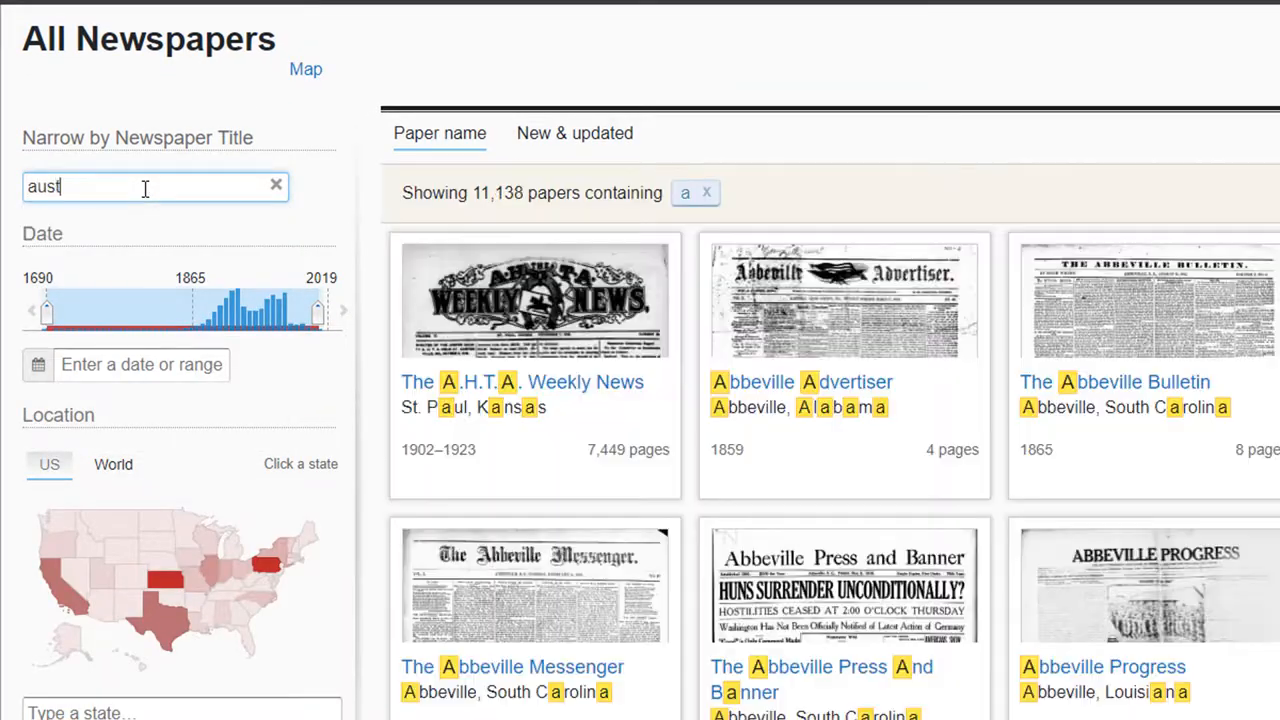